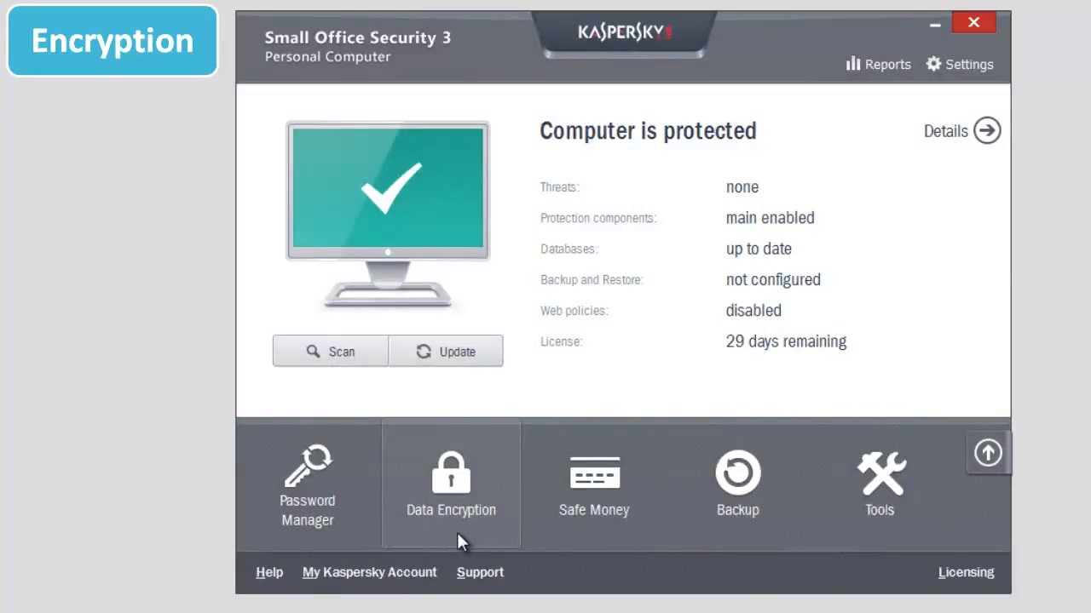
- Open the Data Encryption tile from the main screen
left_click(450, 483)
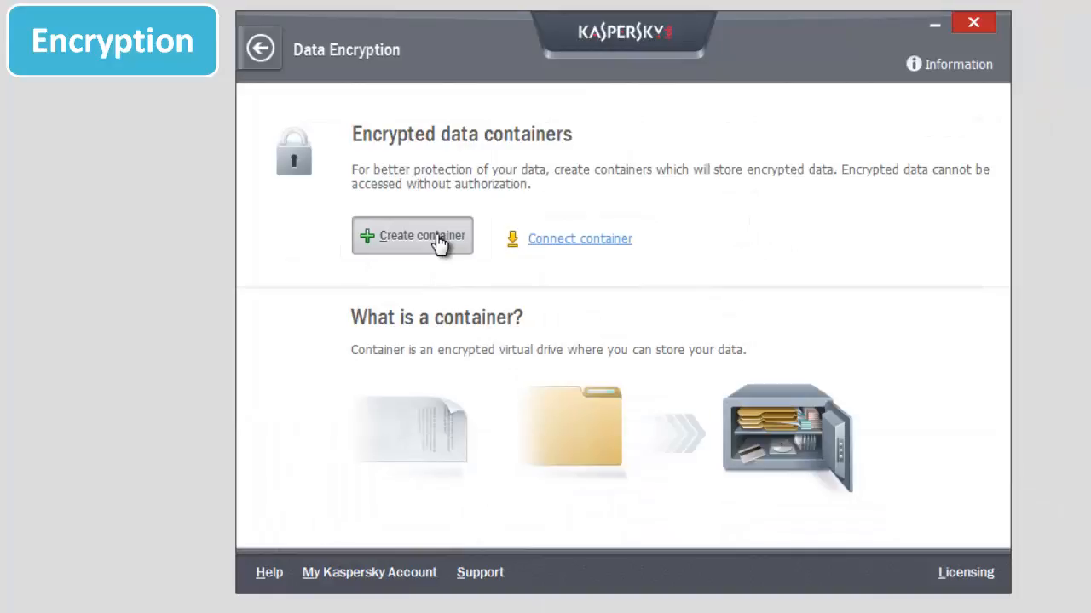
- Create a password-protected 100 MB container in C:\Encryption\
left_click(412, 235)
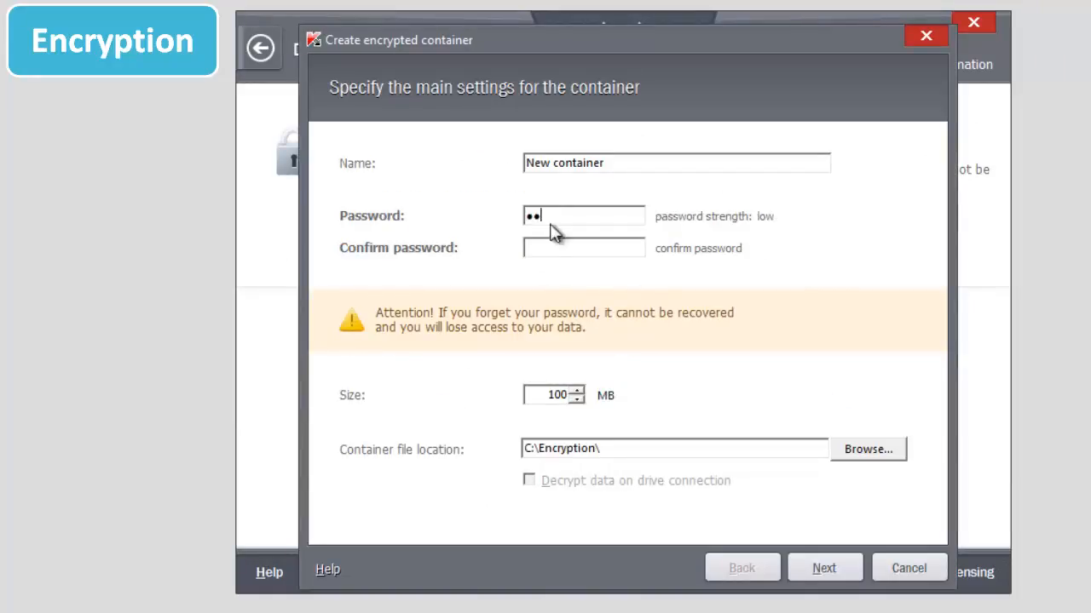
type("•••")
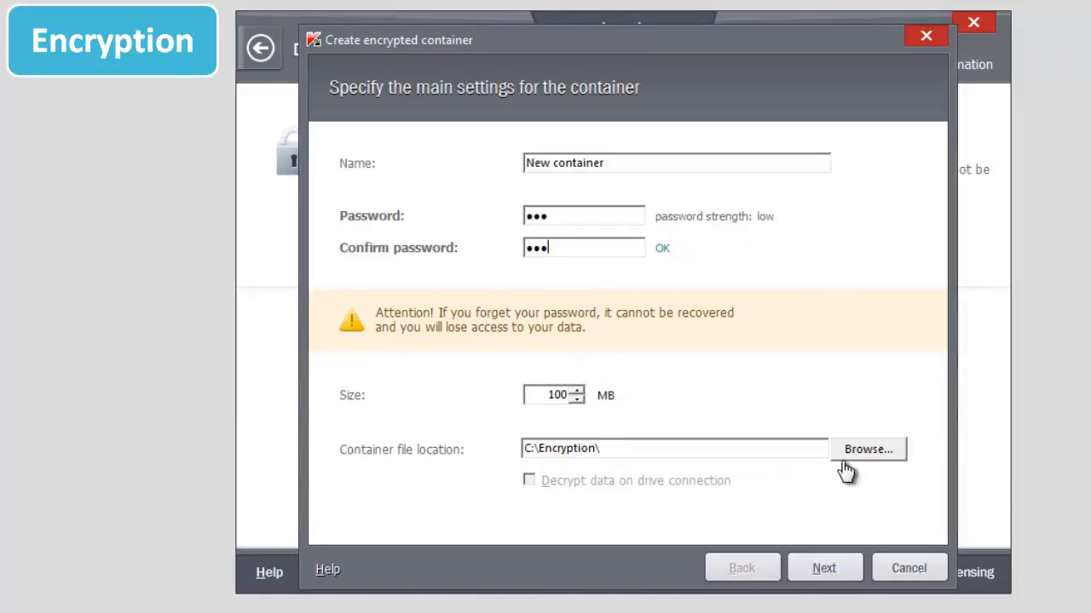
left_click(823, 568)
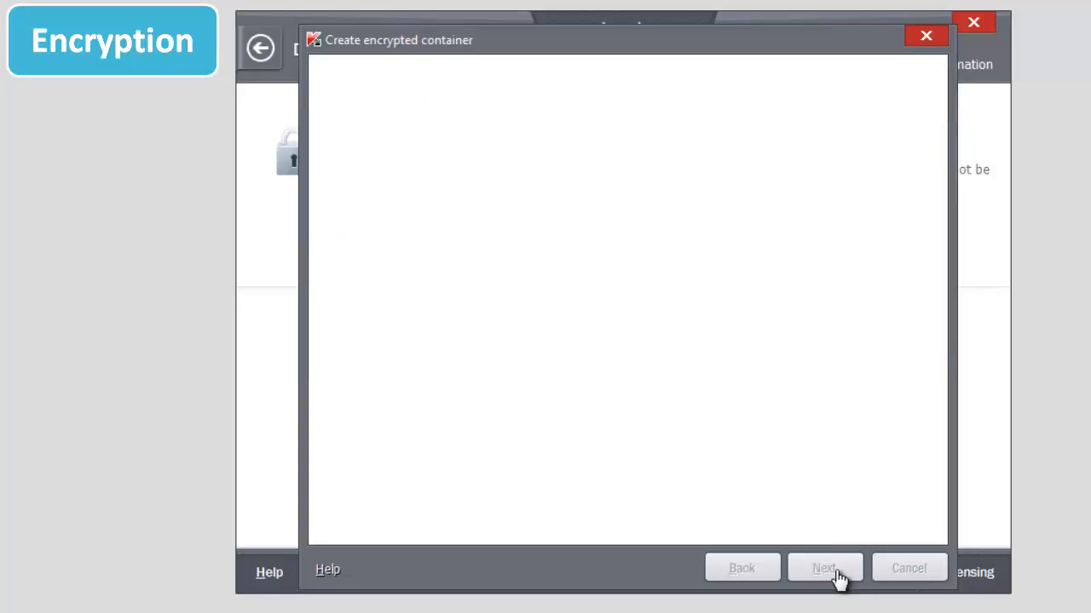
left_click(824, 568)
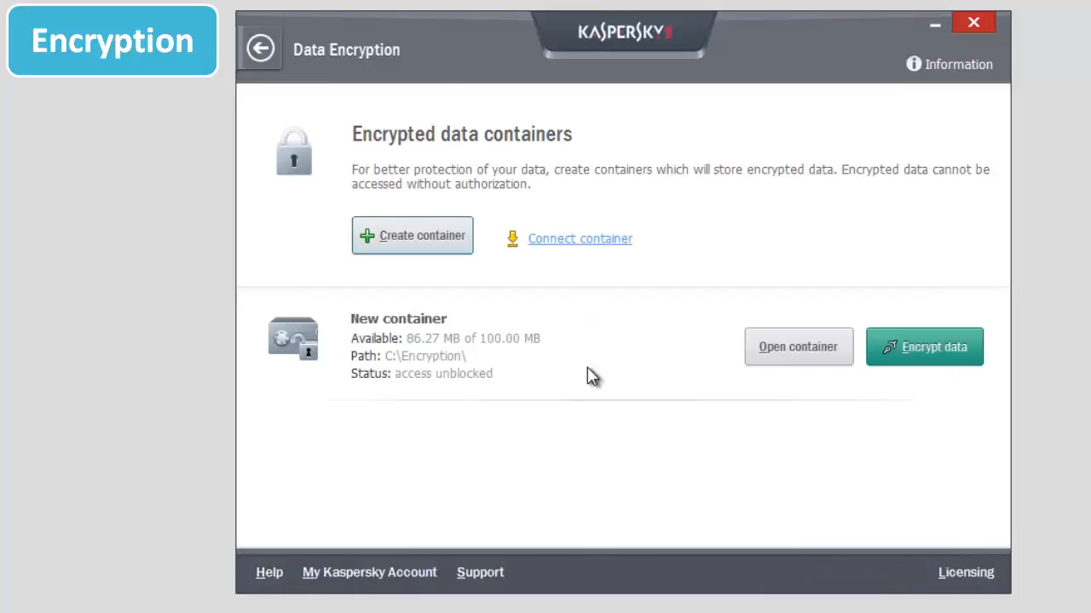
- Lock New container, unlock it as drive E: with its password, and go back
left_click(798, 346)
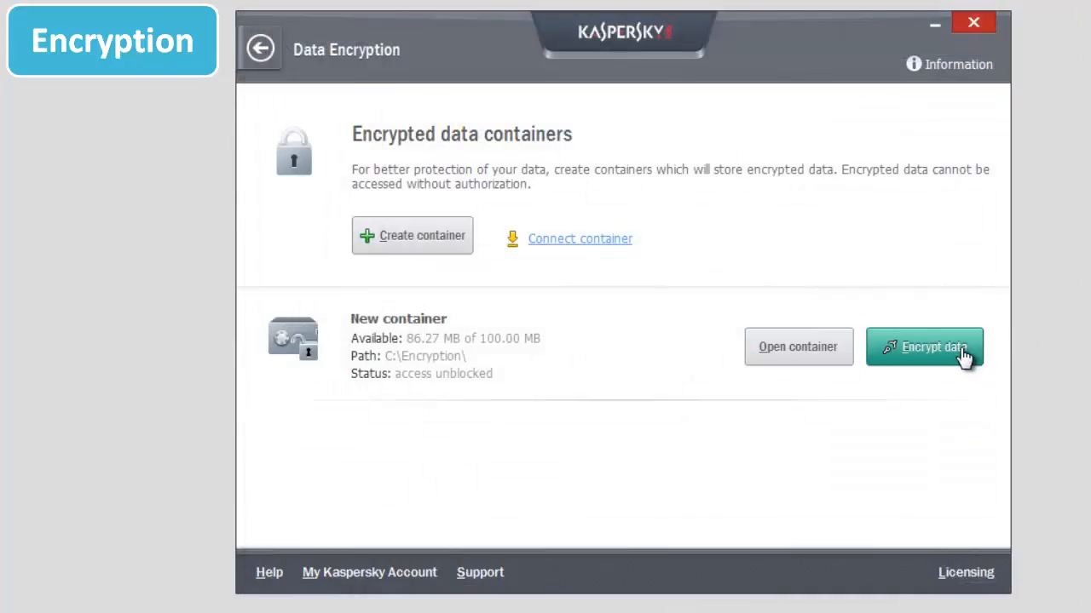
left_click(922, 347)
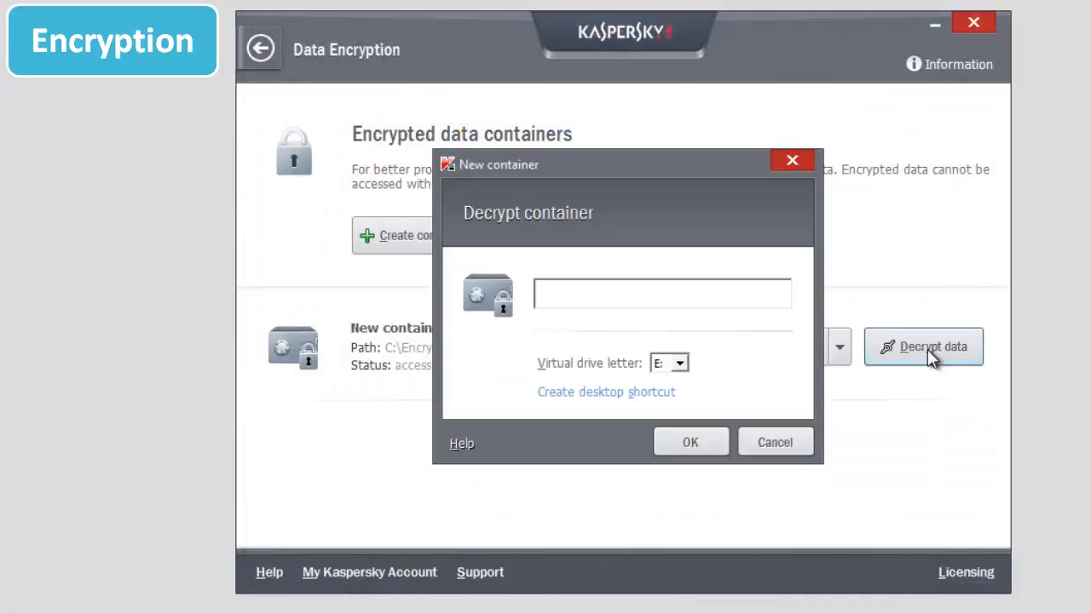
type("•••")
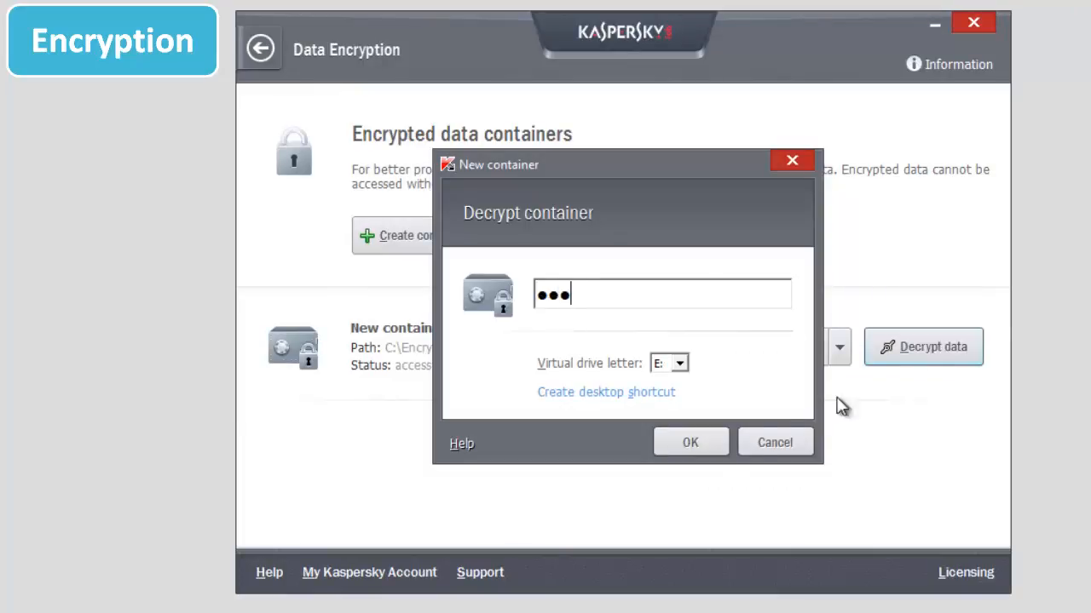
left_click(691, 442)
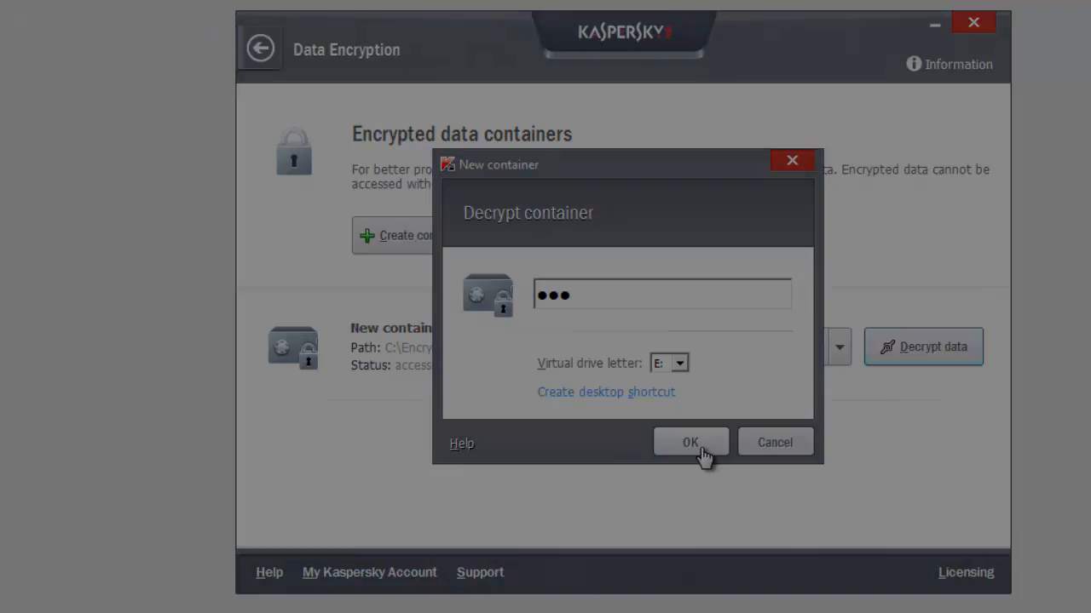
left_click(690, 443)
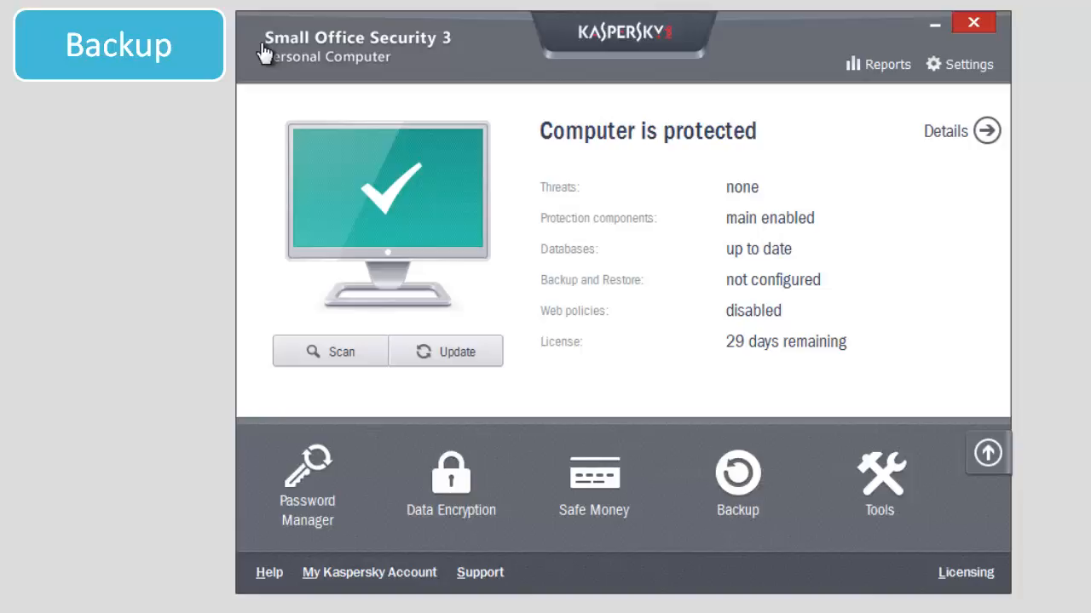
mouse_move(736, 483)
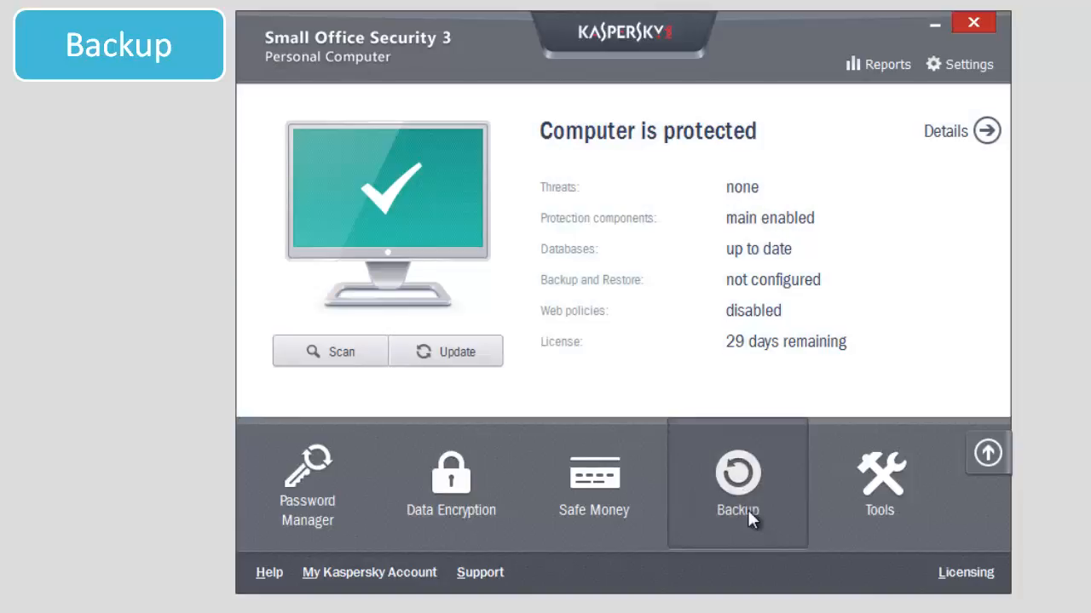
- Open the Backup tile and choose Create a backup task
left_click(736, 482)
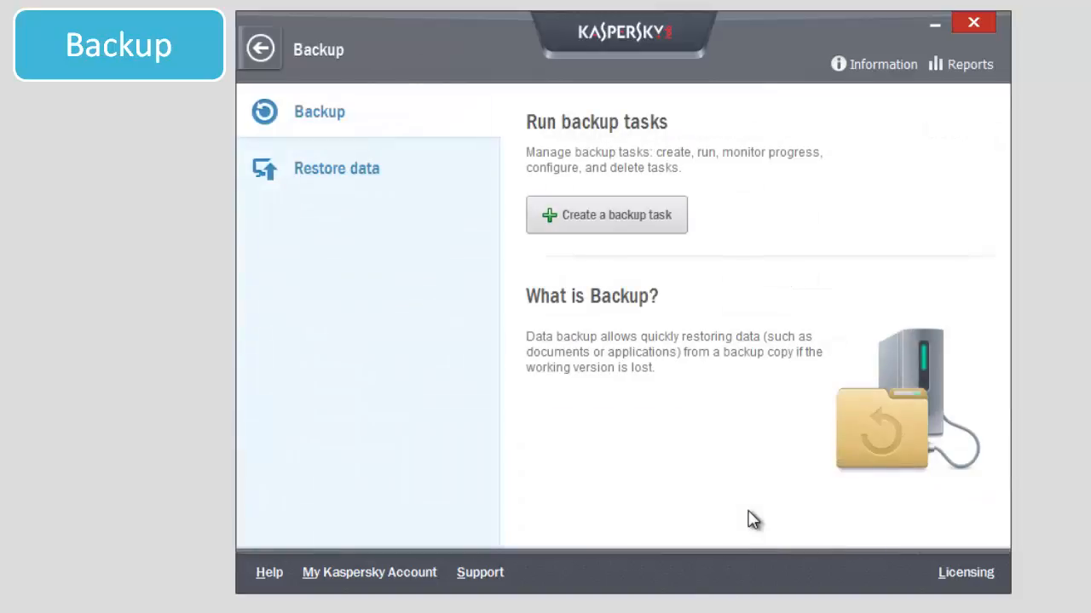
left_click(605, 213)
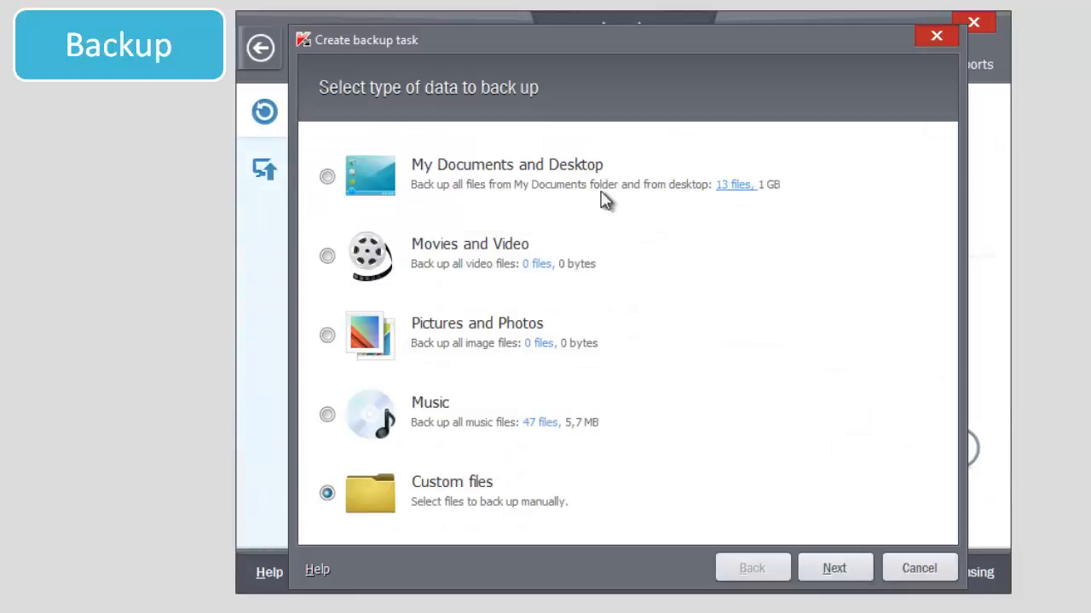
mouse_move(809, 528)
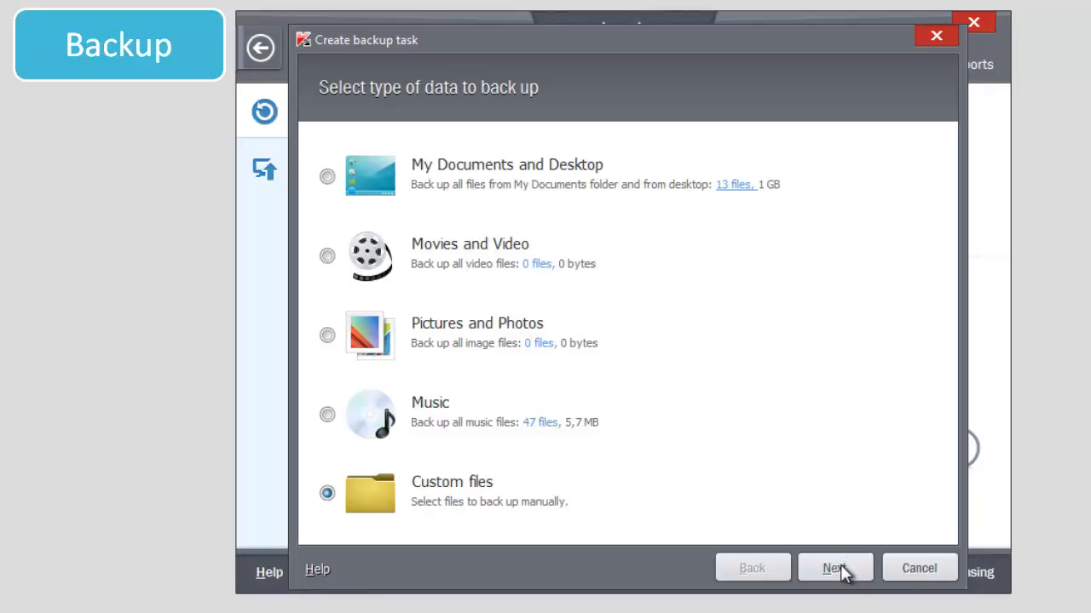
- Select Custom files and add a Desktop folder as the backup source
left_click(833, 567)
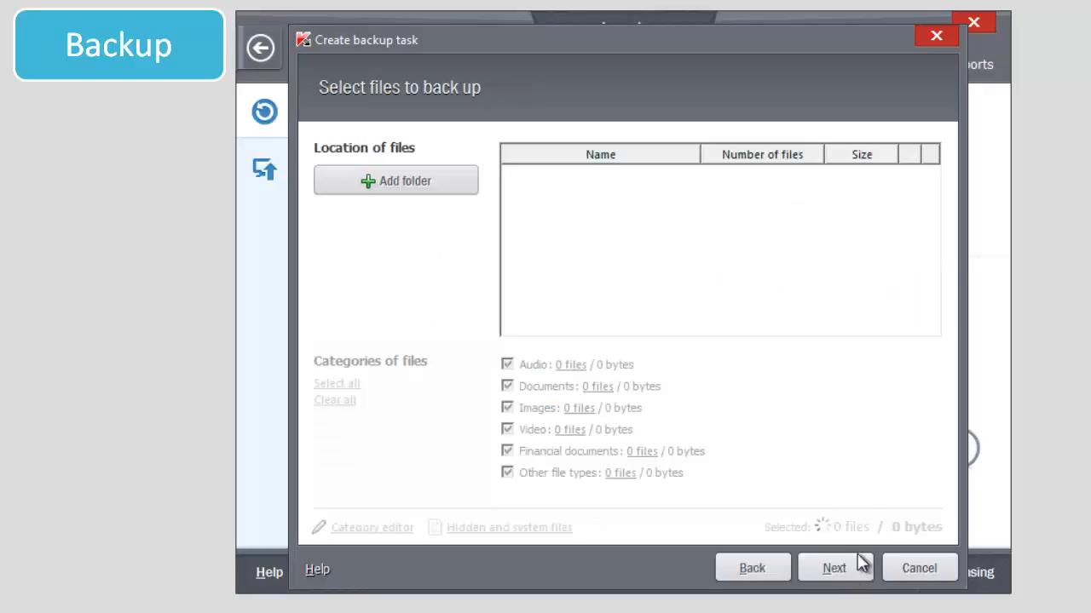
left_click(395, 181)
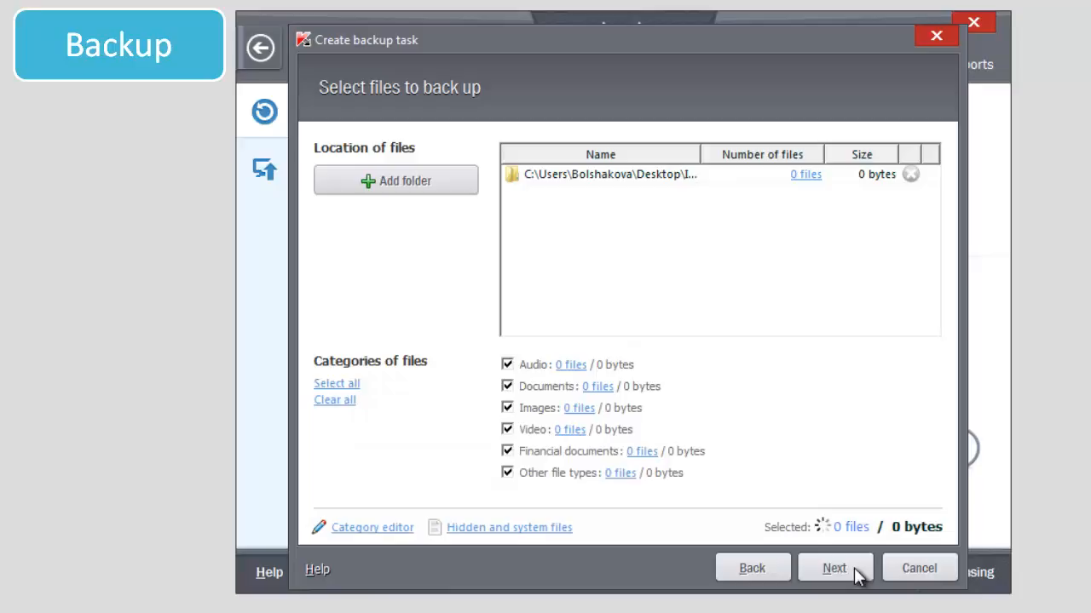
left_click(833, 568)
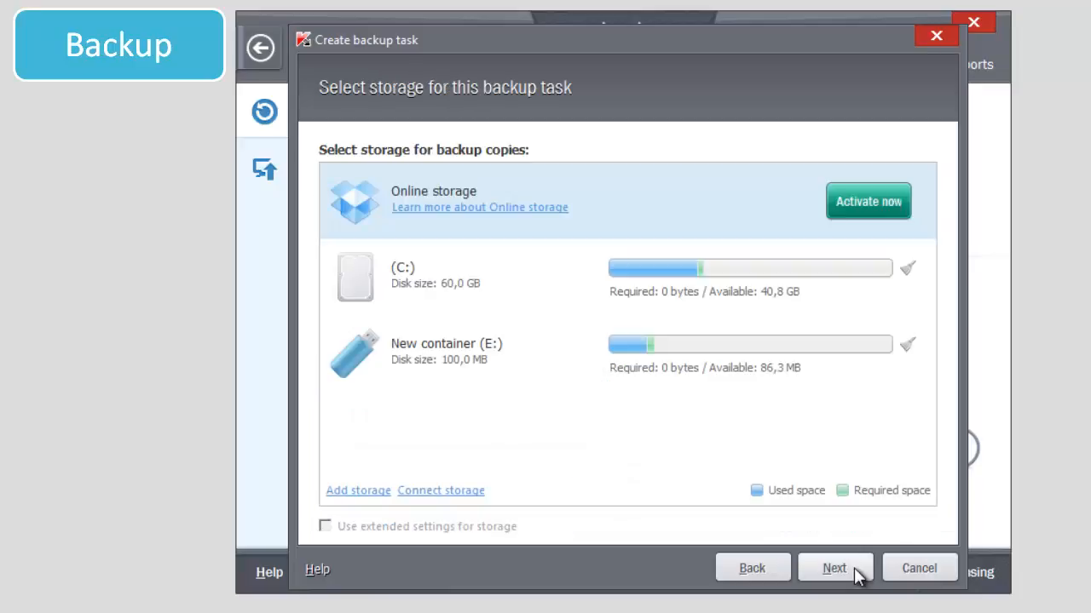
mouse_move(545, 208)
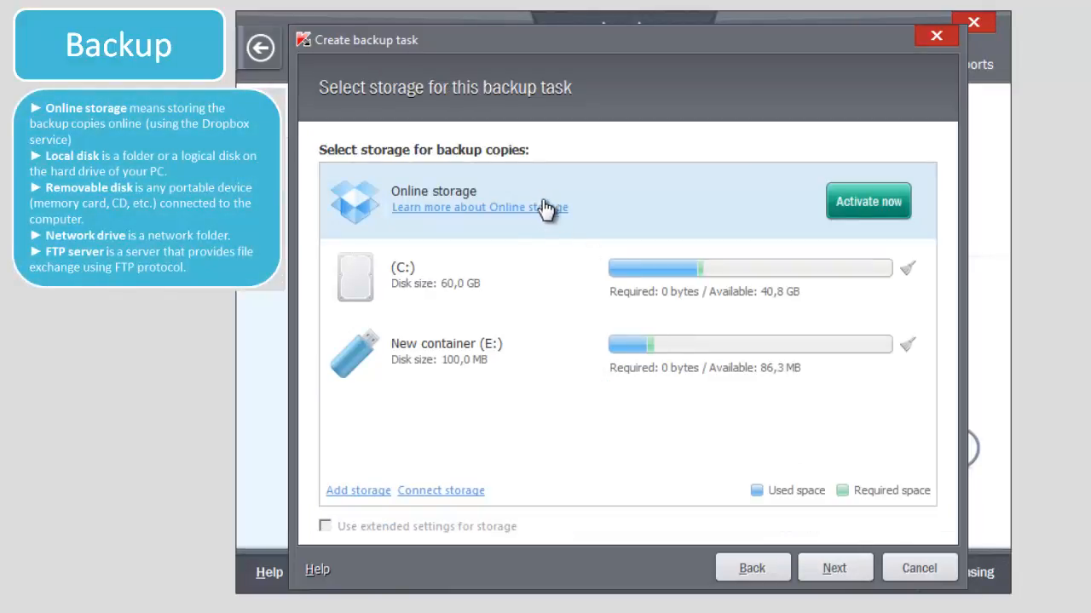
mouse_move(555, 350)
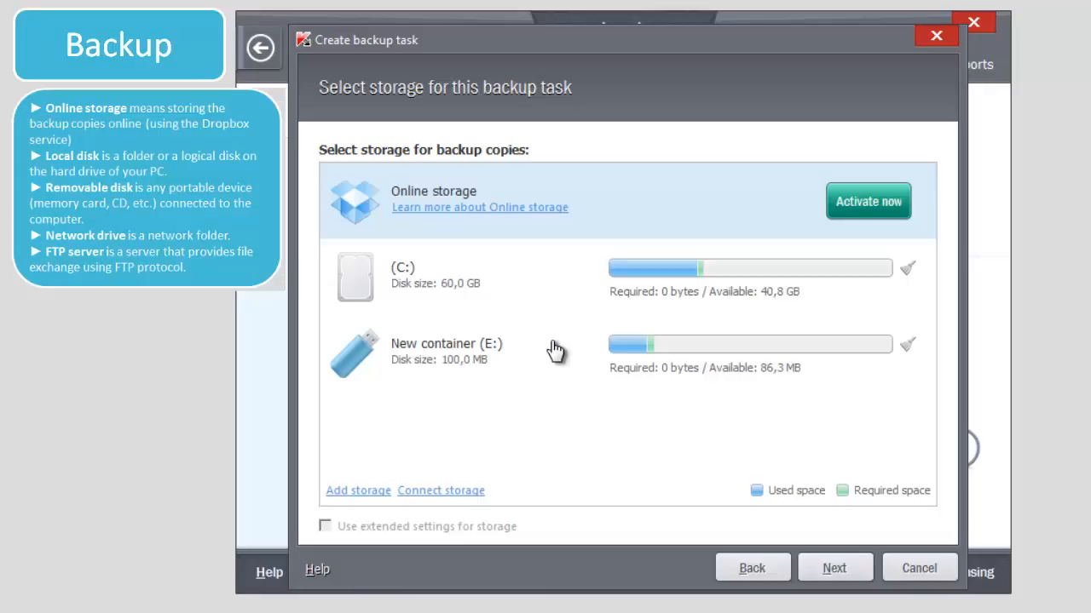
mouse_move(526, 291)
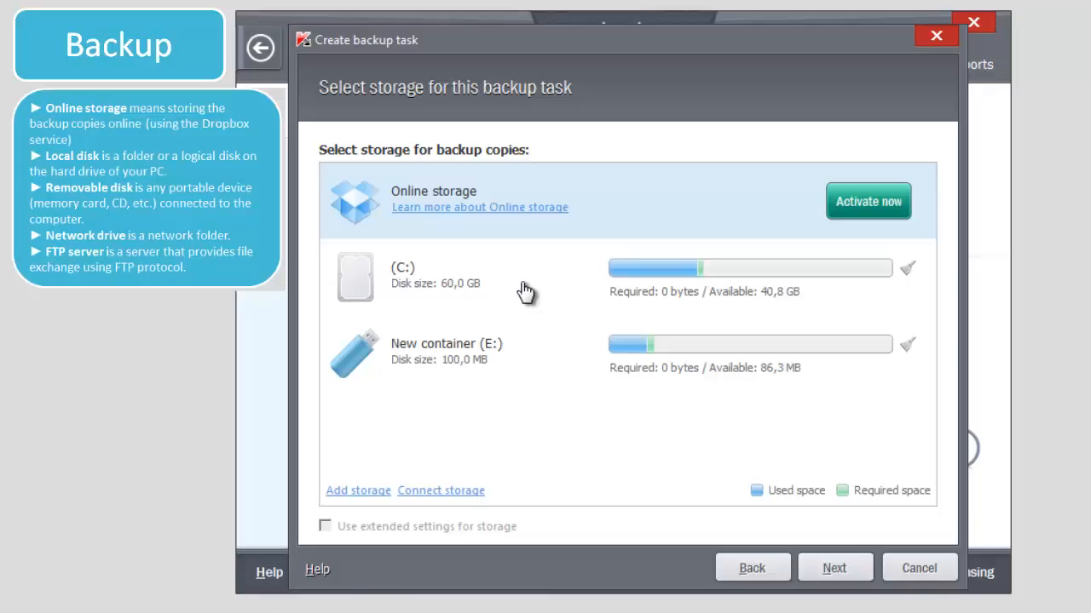
mouse_move(515, 334)
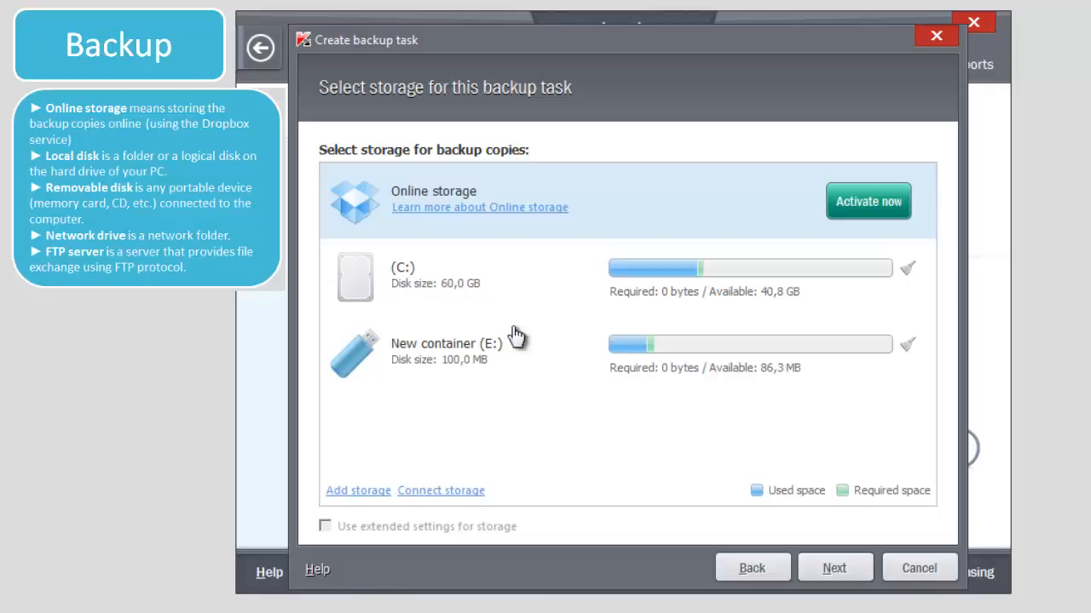
mouse_move(565, 286)
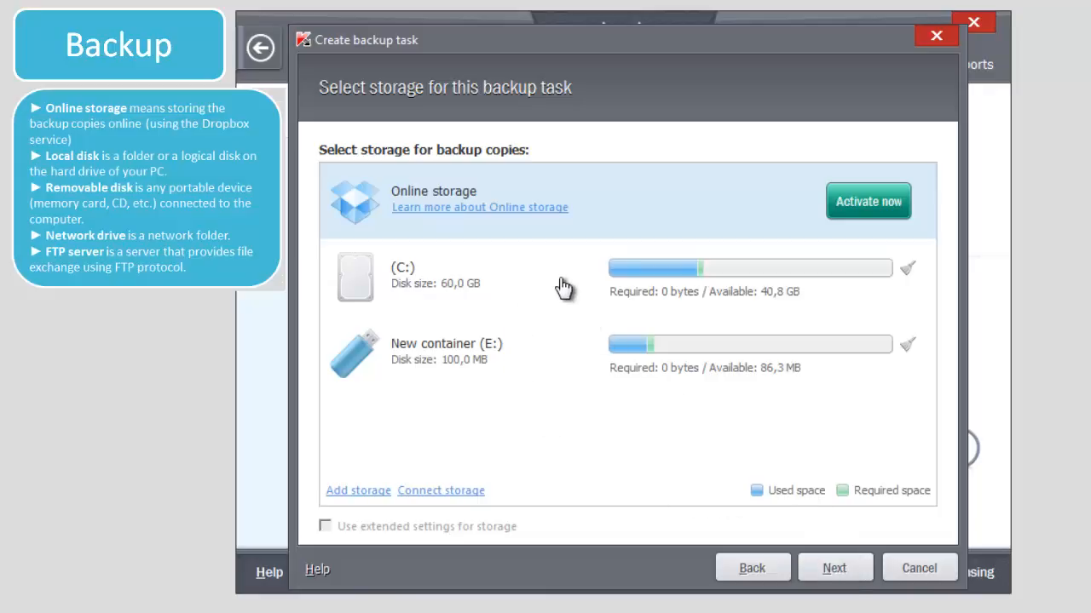
- Store backups on drive C: with manual running, reaching the Important files summary
left_click(834, 569)
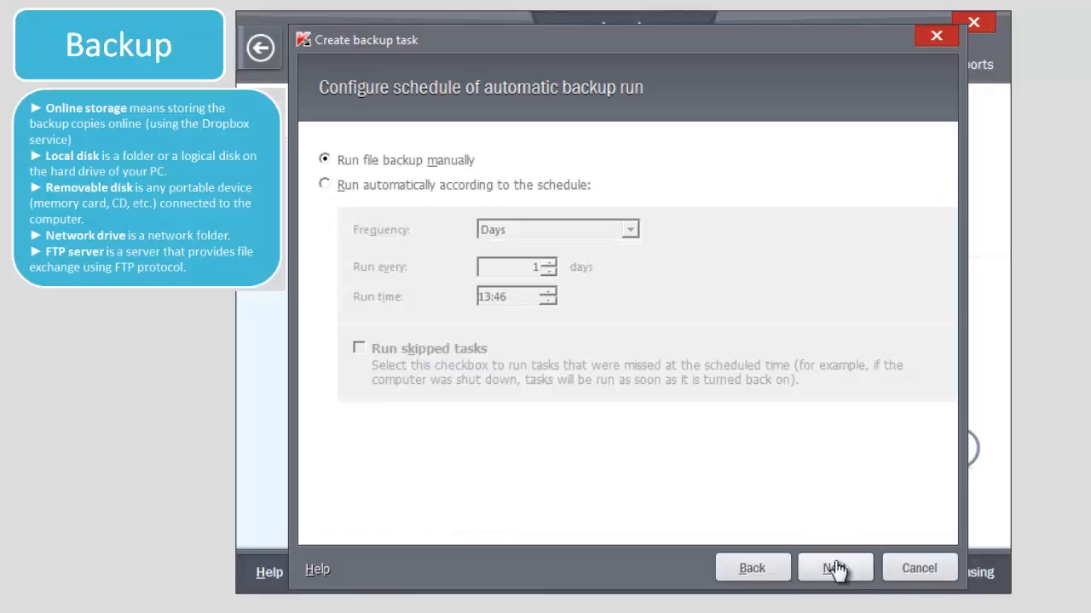
left_click(835, 568)
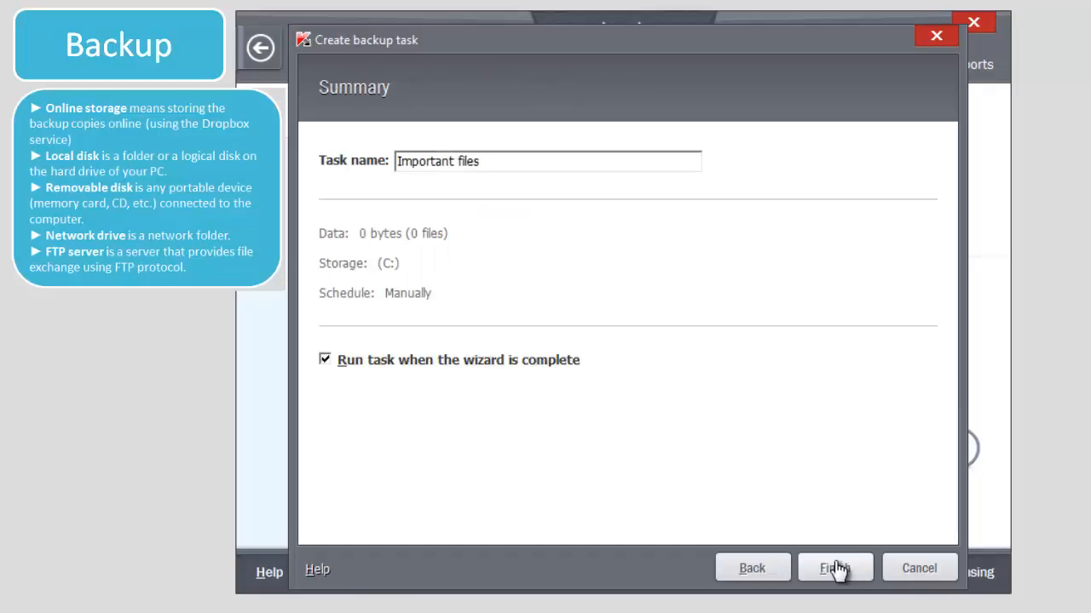